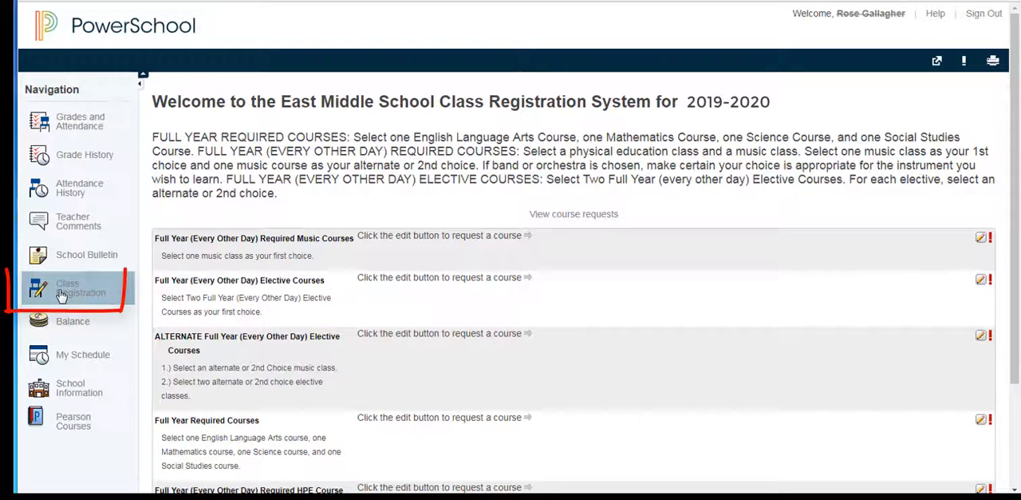
mouse_move(124, 249)
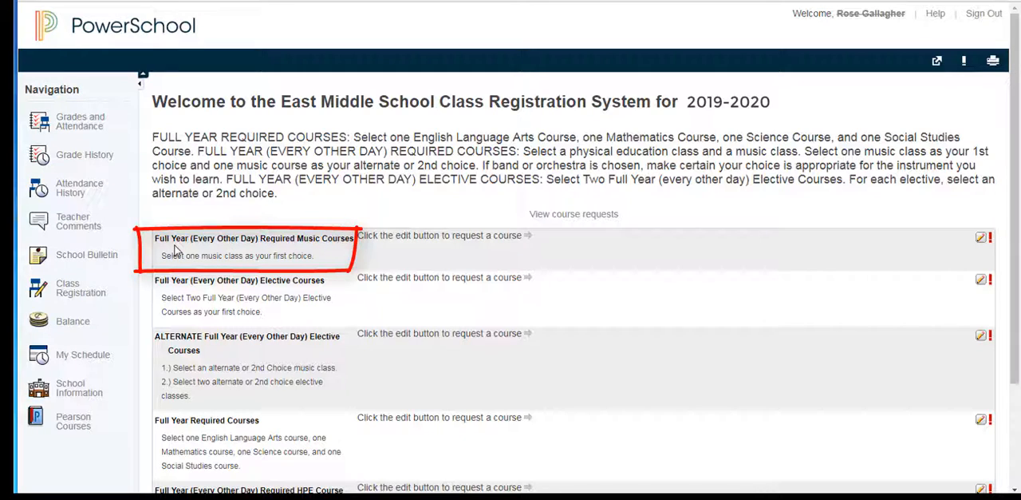
mouse_move(185, 270)
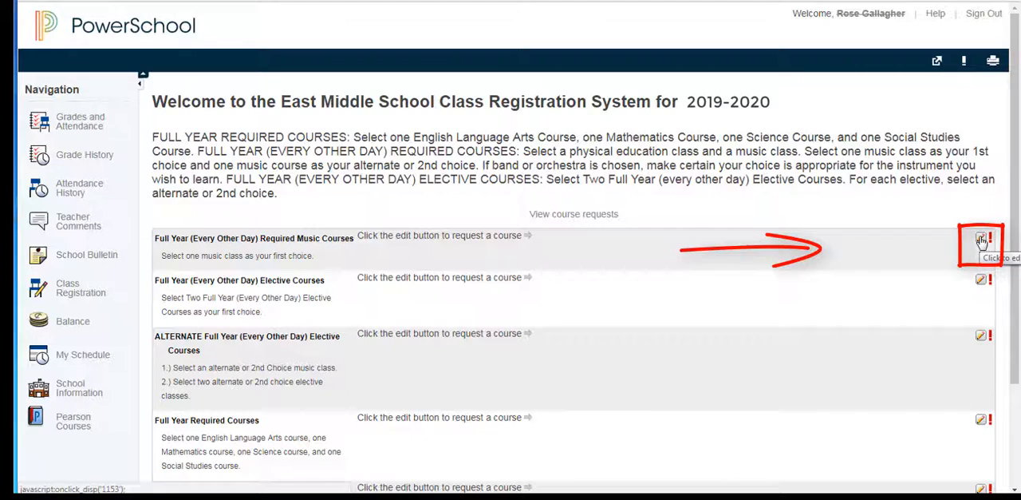
- Choose Beginning Band Saxophone from the Required Music Courses list and confirm it
click(981, 241)
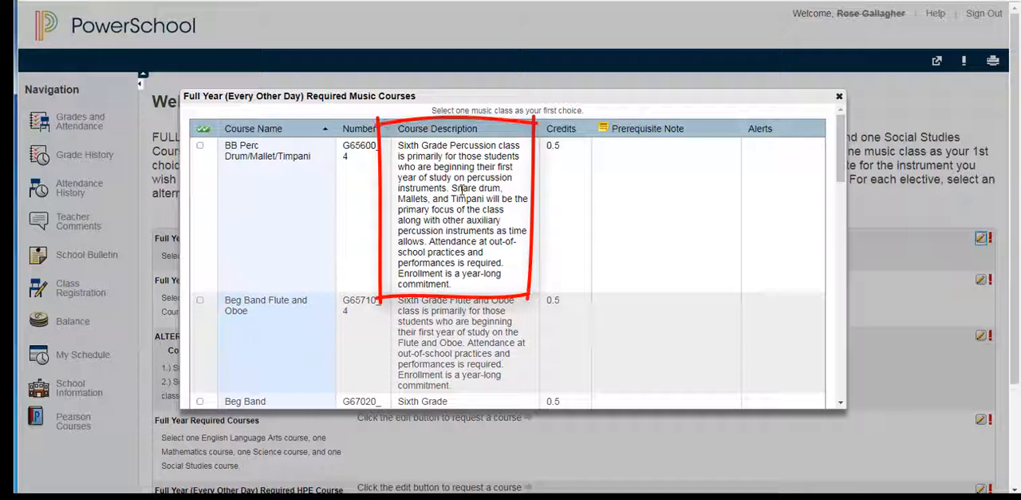
scroll(down, 3)
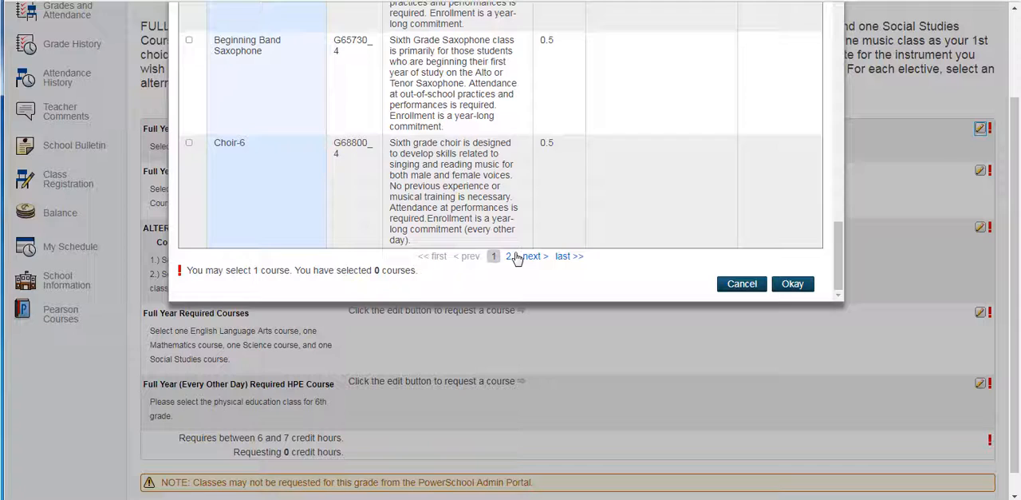
click(511, 256)
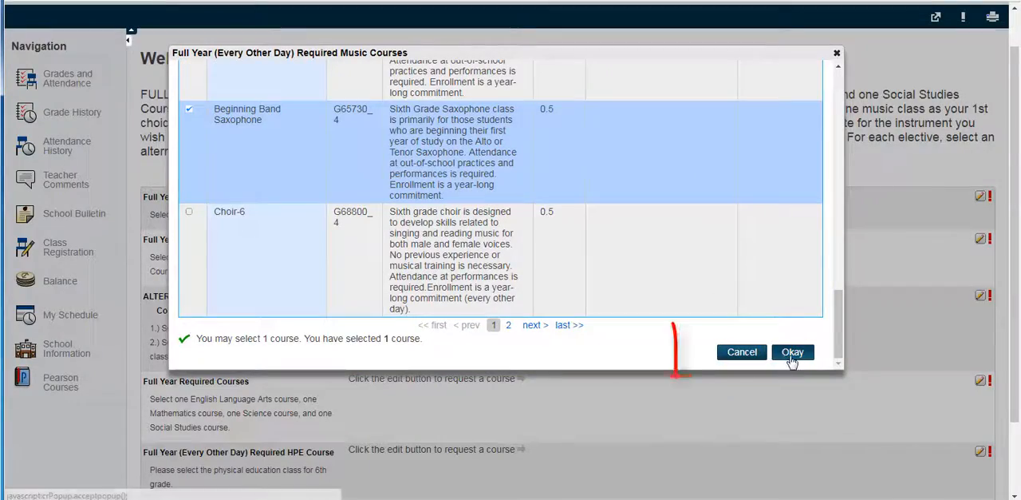
click(792, 351)
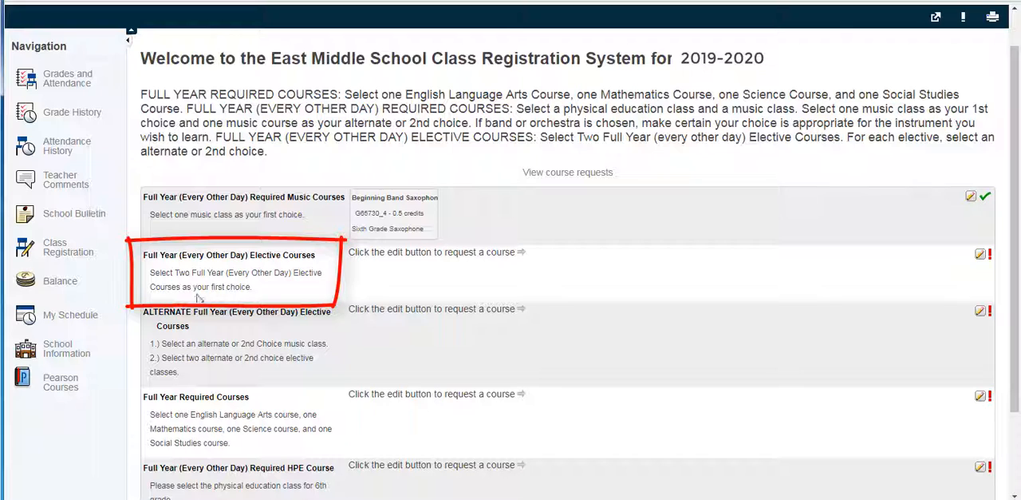
mouse_move(265, 295)
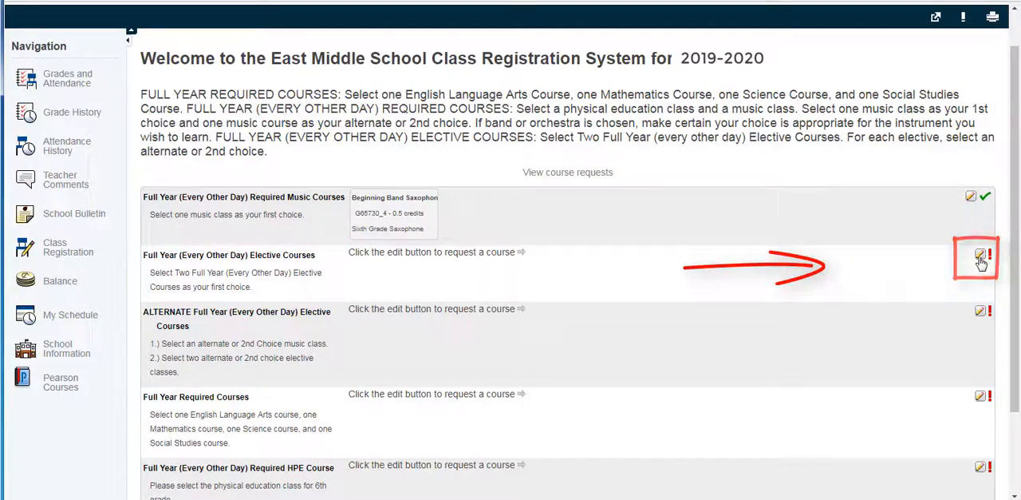
- Choose Technology Essentials and STEM Exploration I from the Elective Courses list and confirm
click(980, 259)
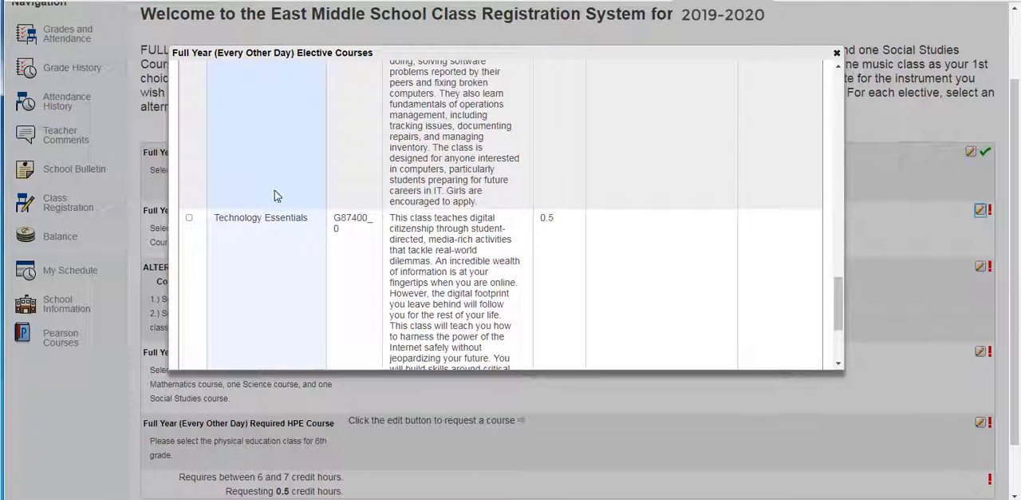
click(189, 217)
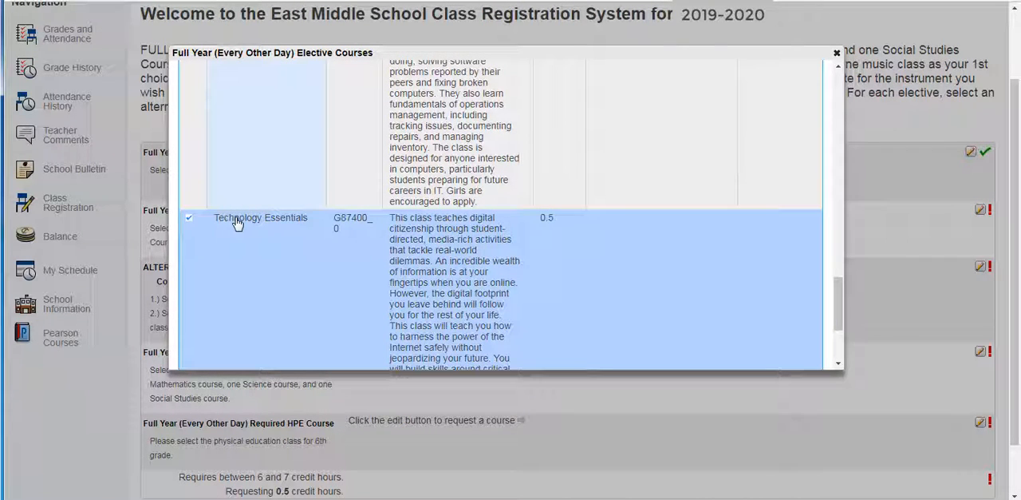
scroll(down, 3)
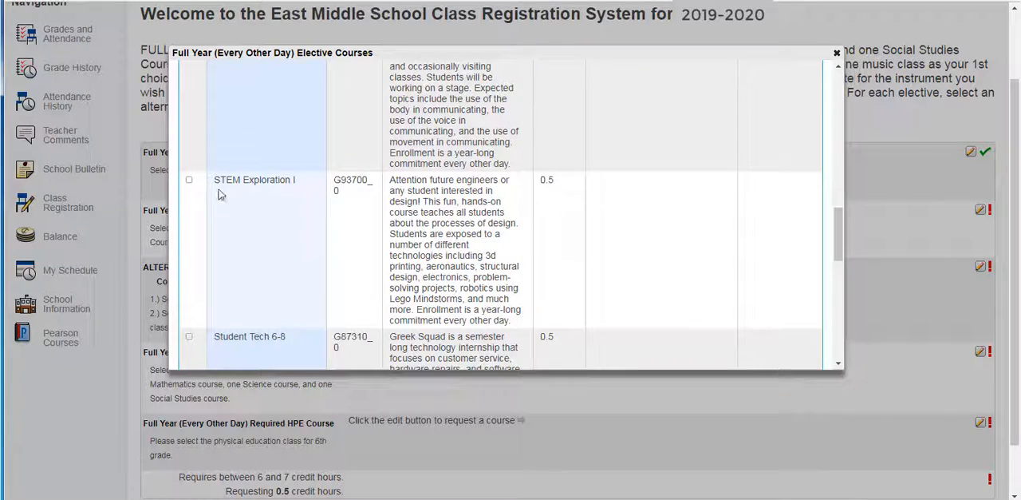
click(189, 178)
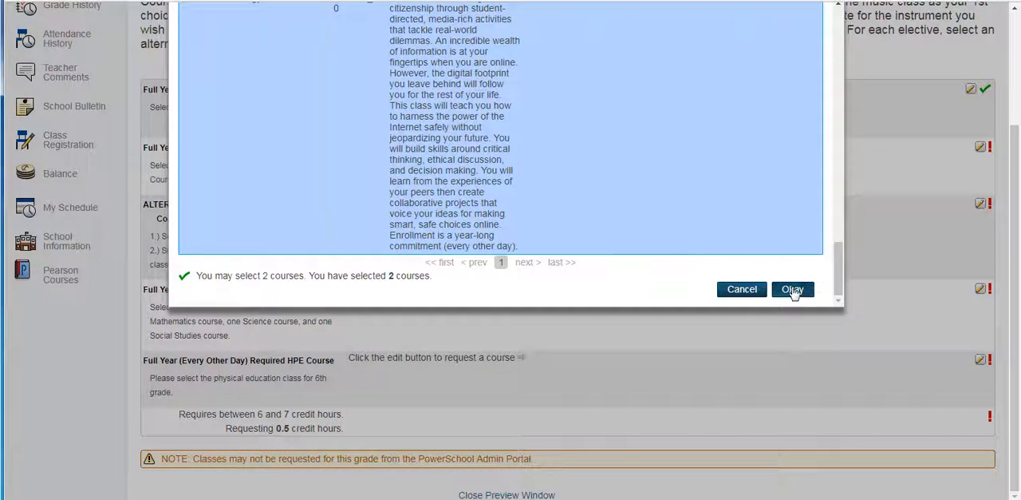
click(791, 289)
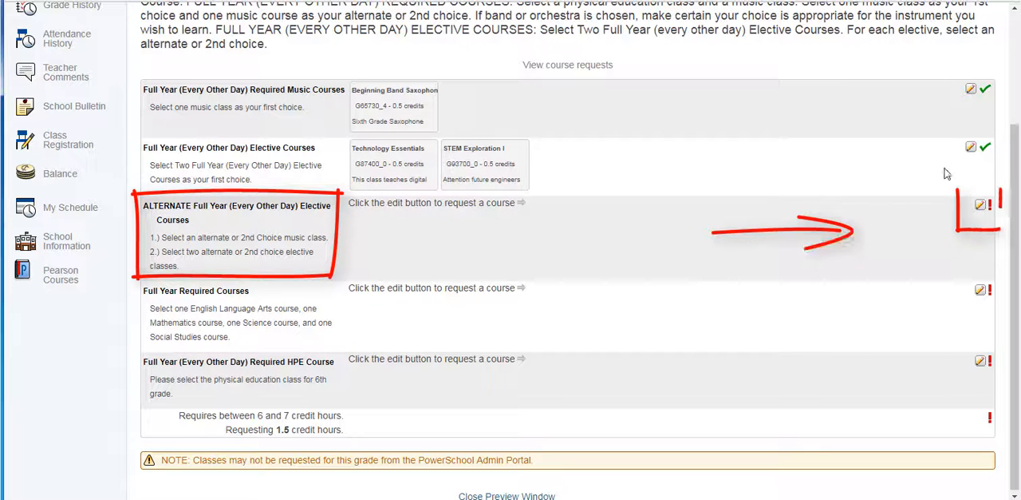
- Choose alternate elective courses across both pages of the ALTERNATE Elective Courses list and confirm
click(980, 205)
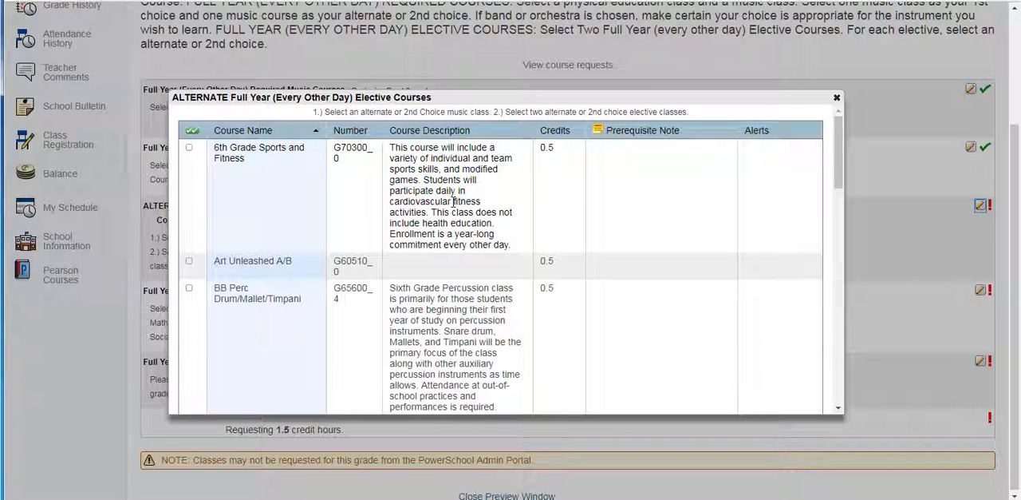
scroll(down, 3)
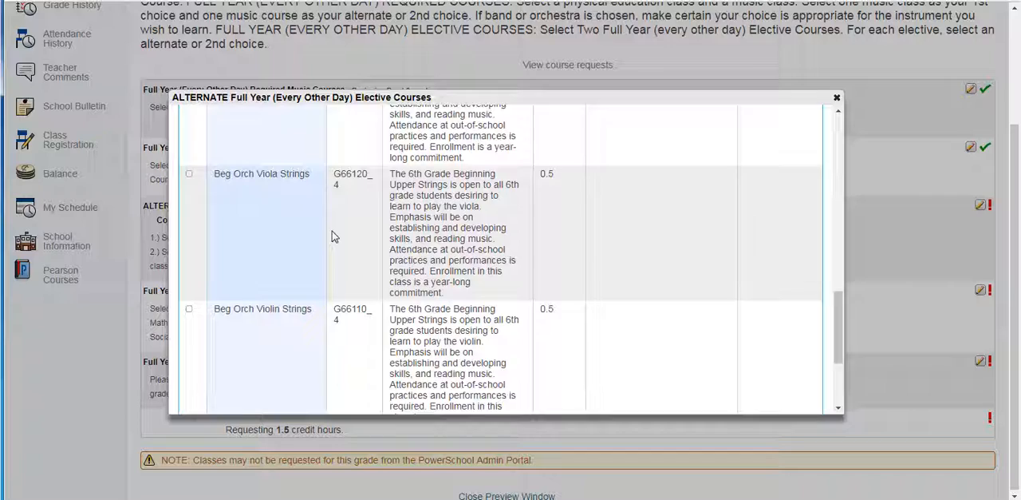
click(507, 367)
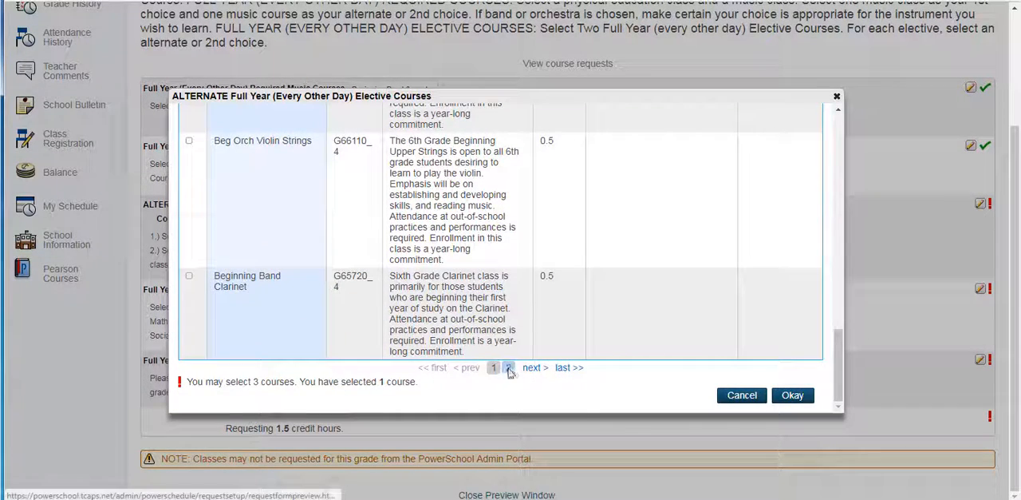
click(509, 368)
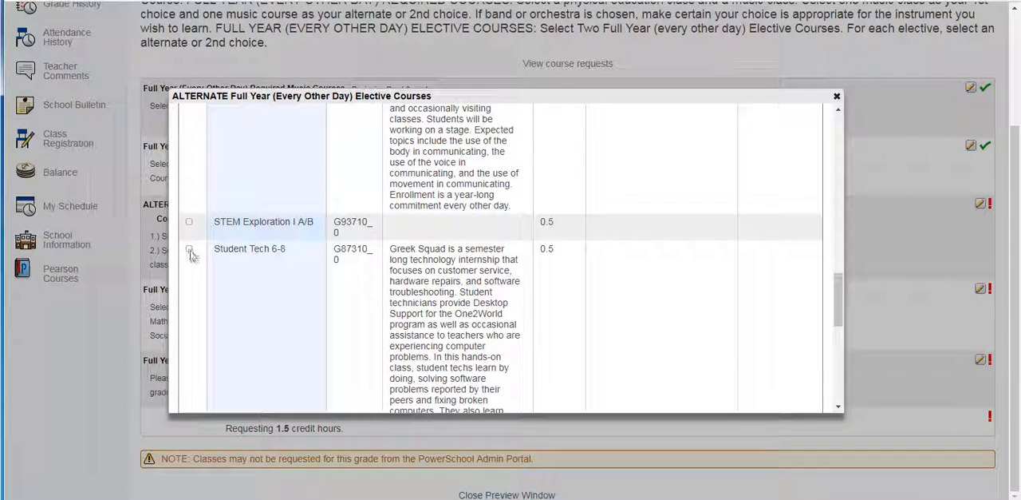
scroll(down, 3)
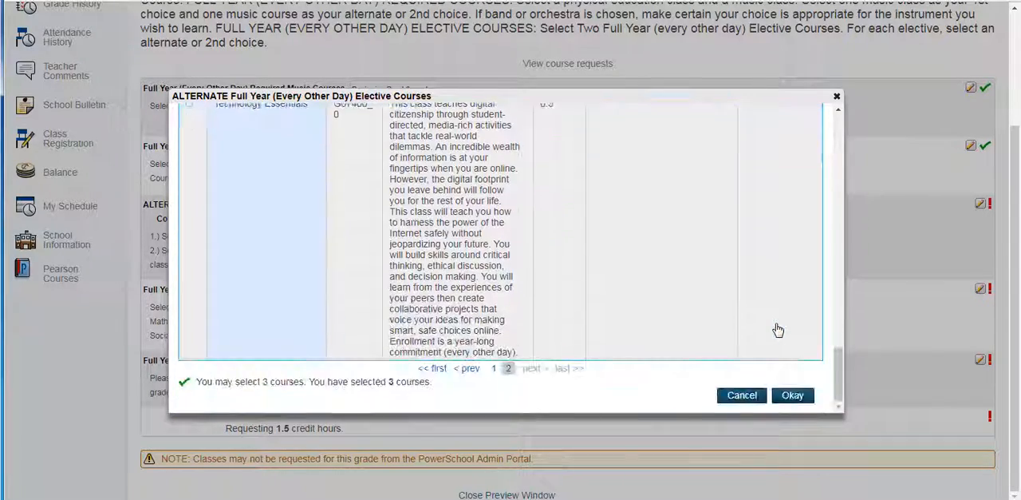
click(792, 394)
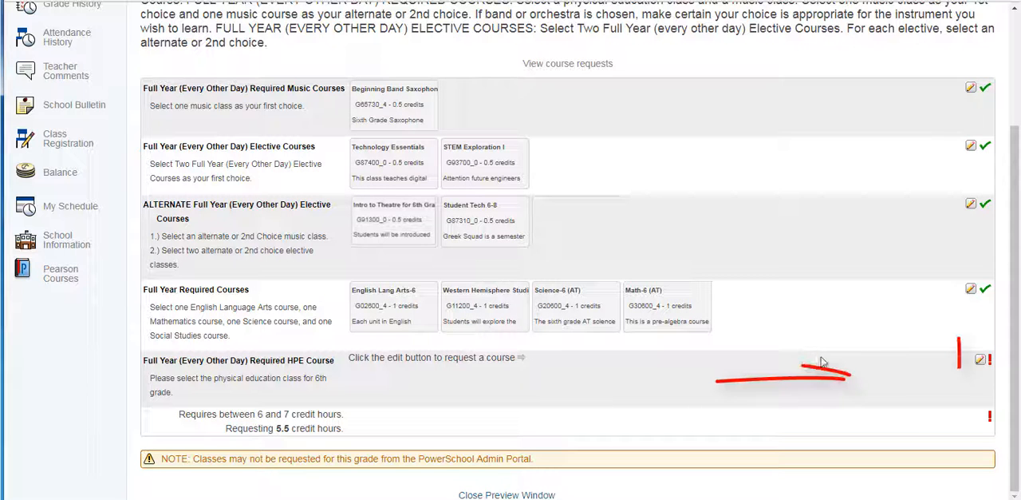
- Choose Health/Physical Education-6 and submit the 2019-2020 course requests totaling 6.00 credit hours
click(980, 359)
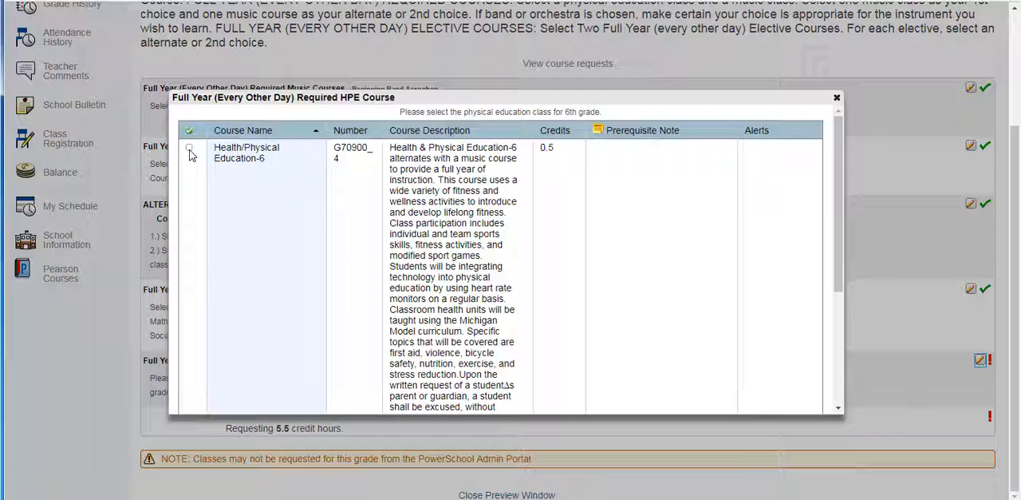
click(191, 150)
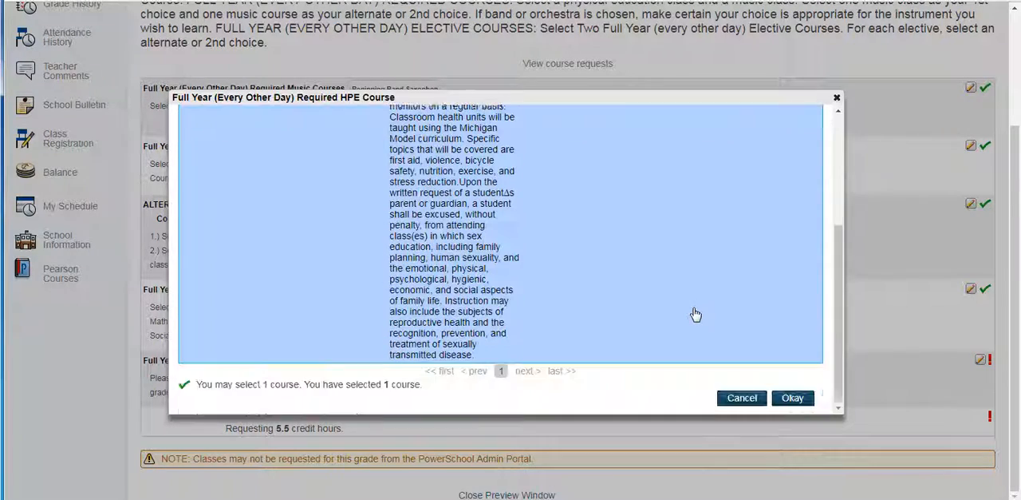
click(792, 397)
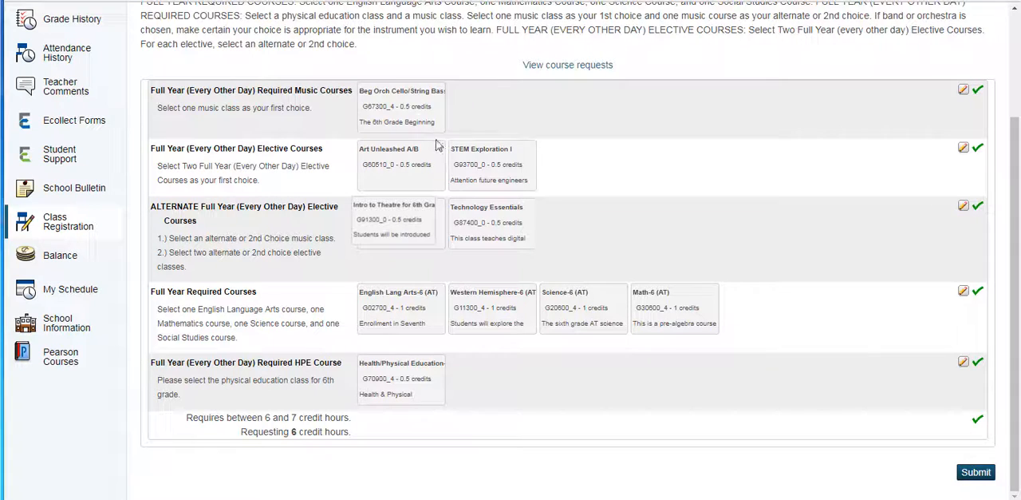
mouse_move(419, 184)
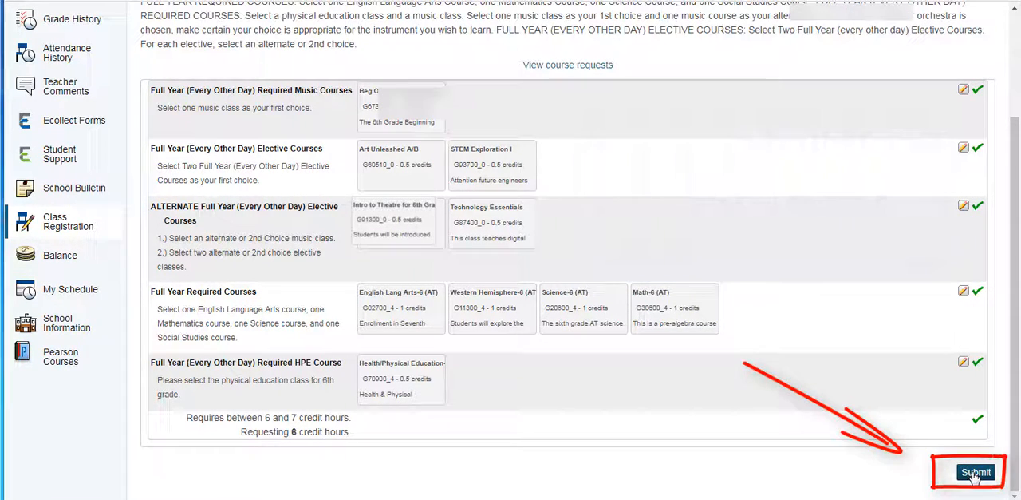
click(976, 473)
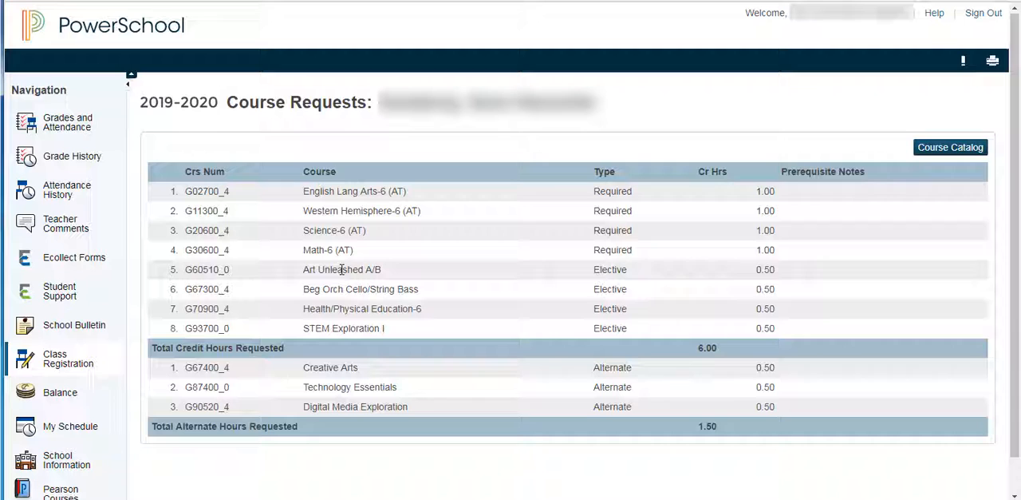